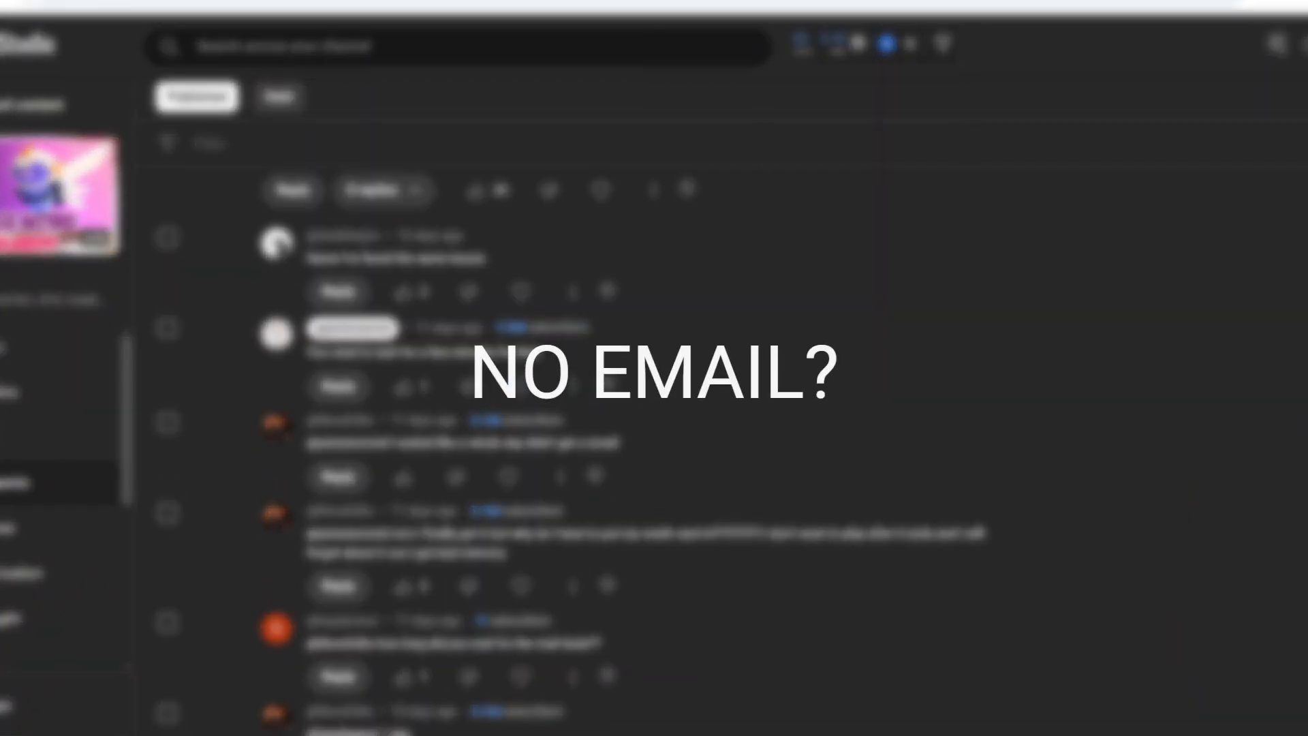
- Browse the banners and gates-of-terror channels, then continue to Discord in the browser
scroll("down", 3)
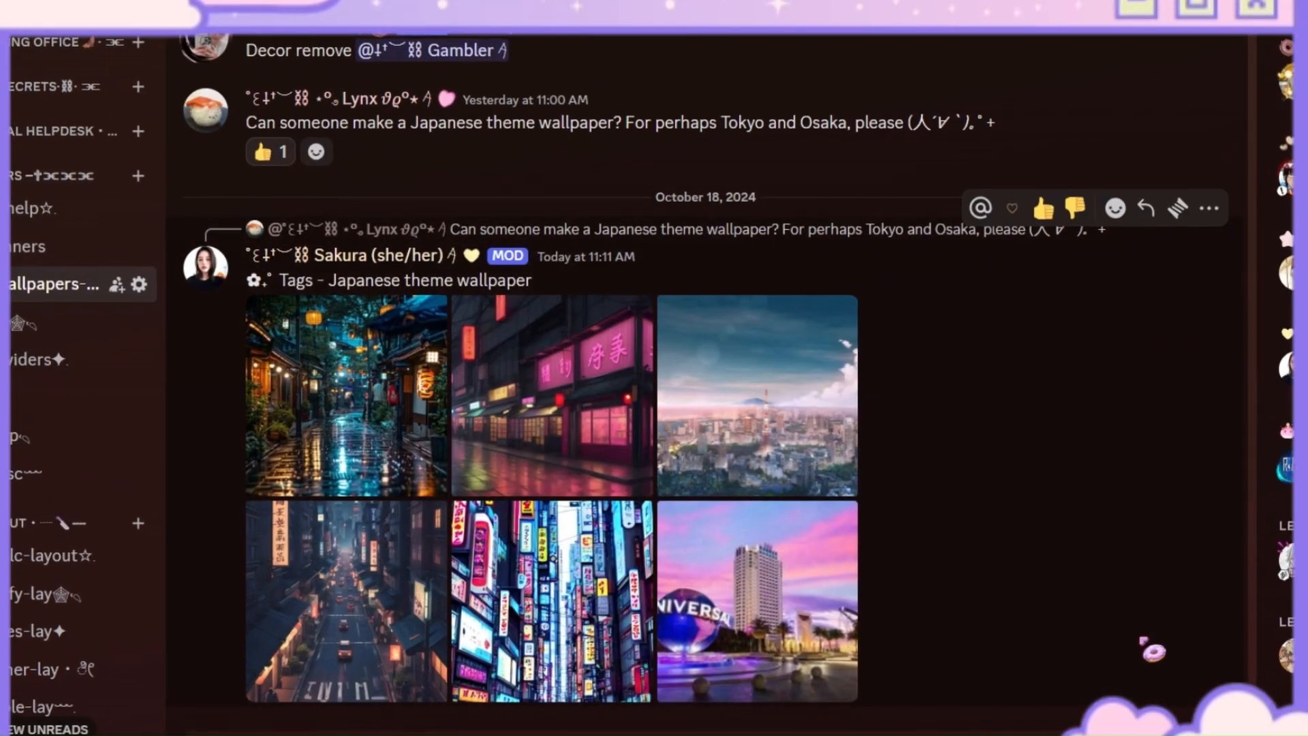
left_click(221, 283)
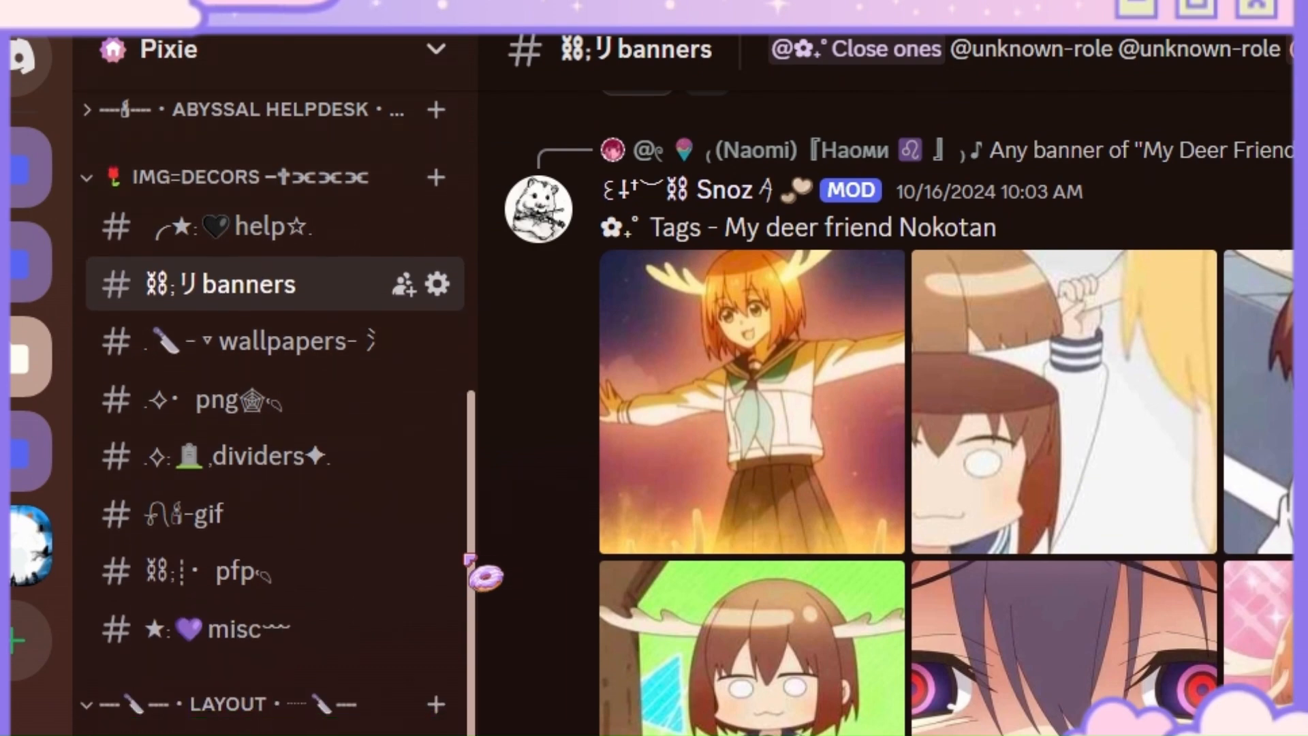
left_click(129, 373)
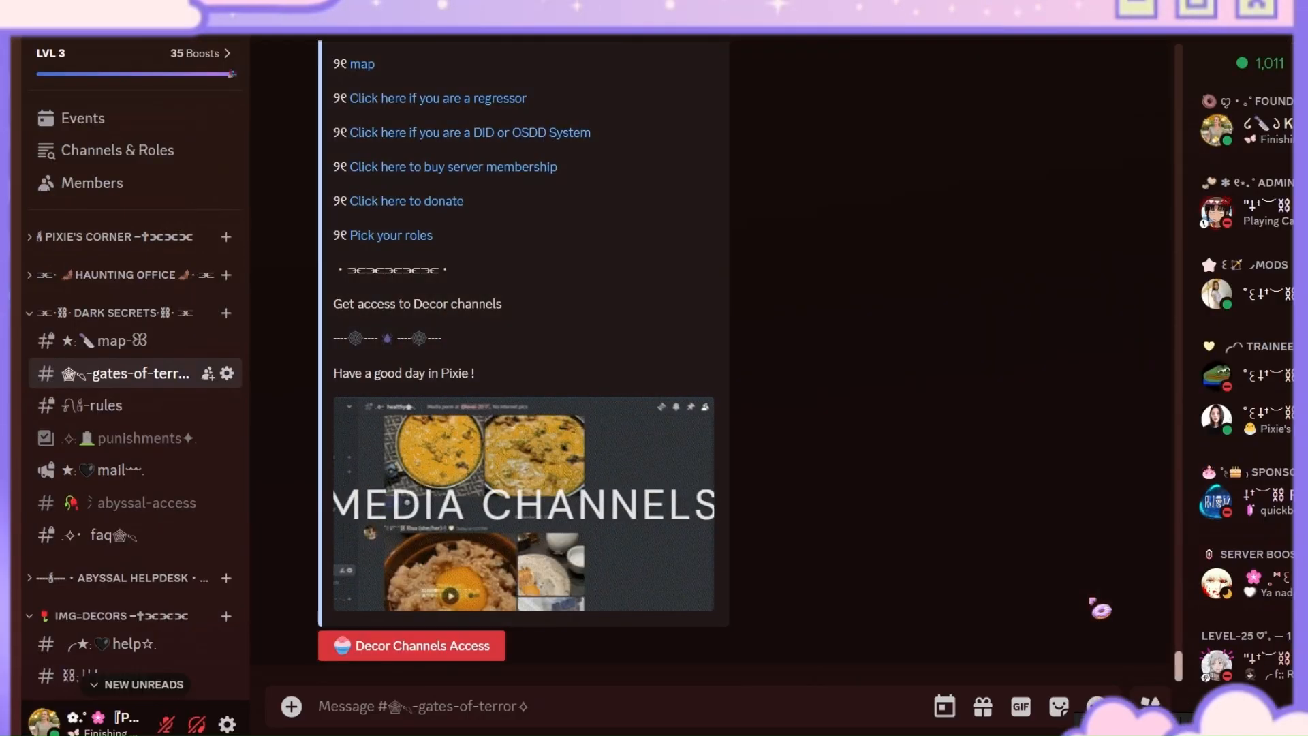
scroll("down", 3)
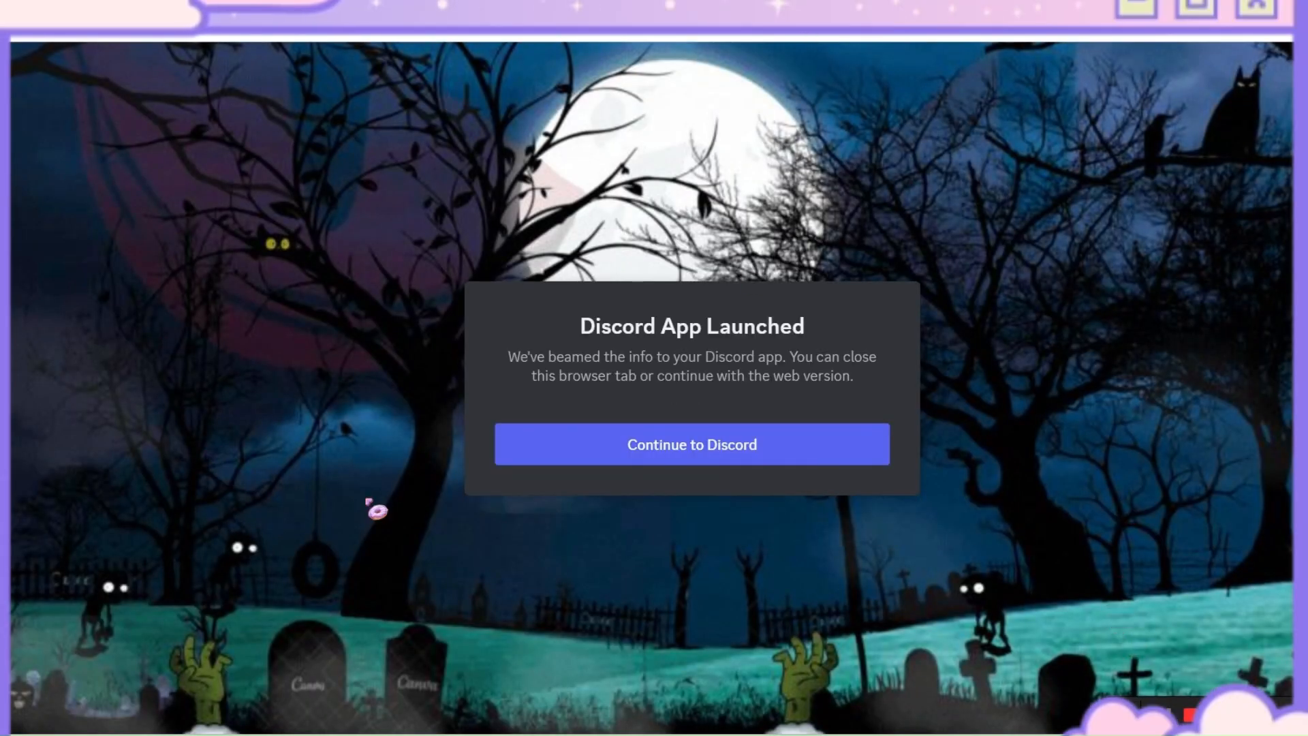
left_click(691, 444)
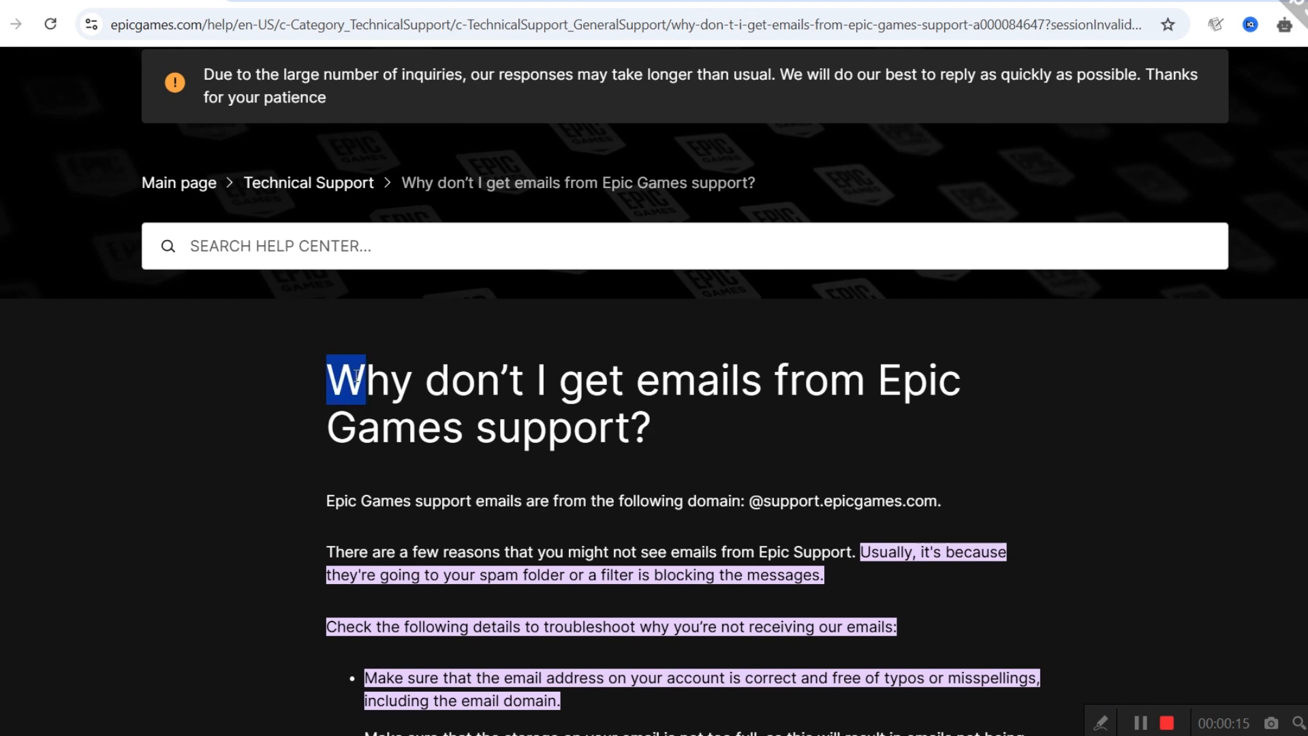
left_click_drag(346, 380, 652, 428)
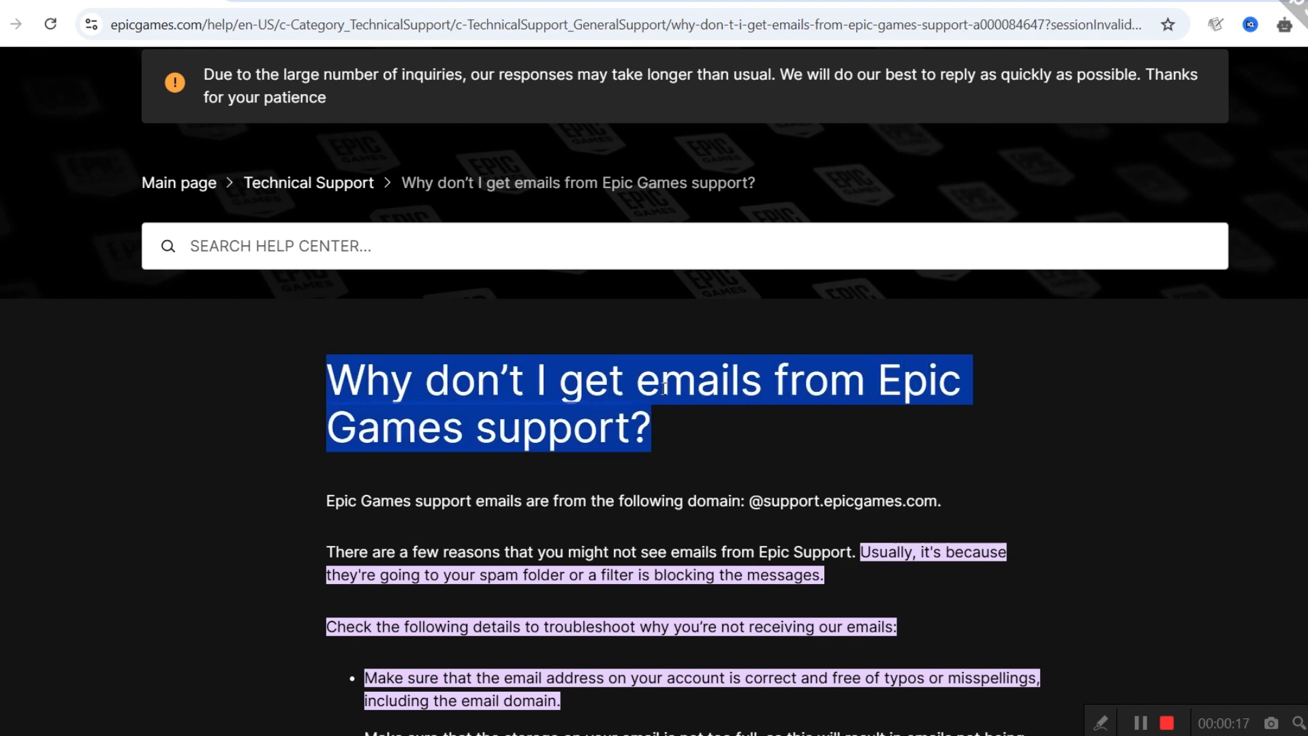
scroll("down", 3)
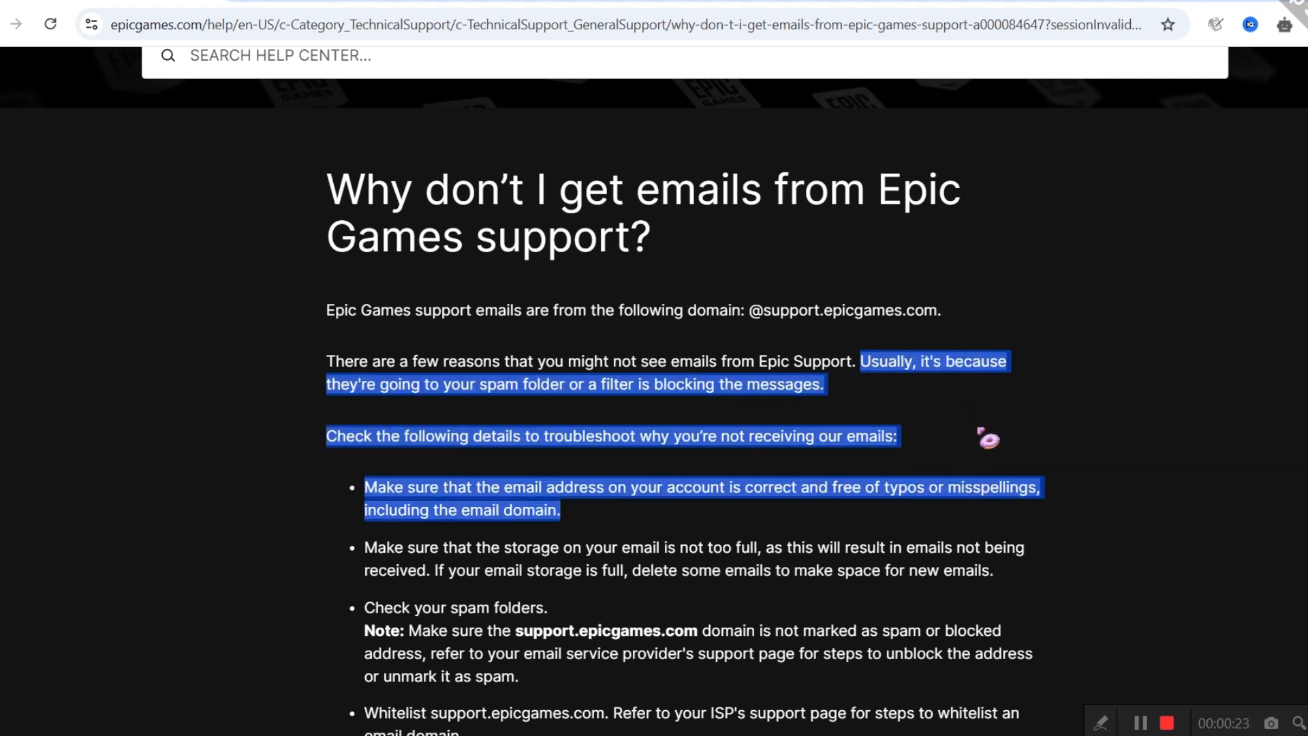
scroll("down", 3)
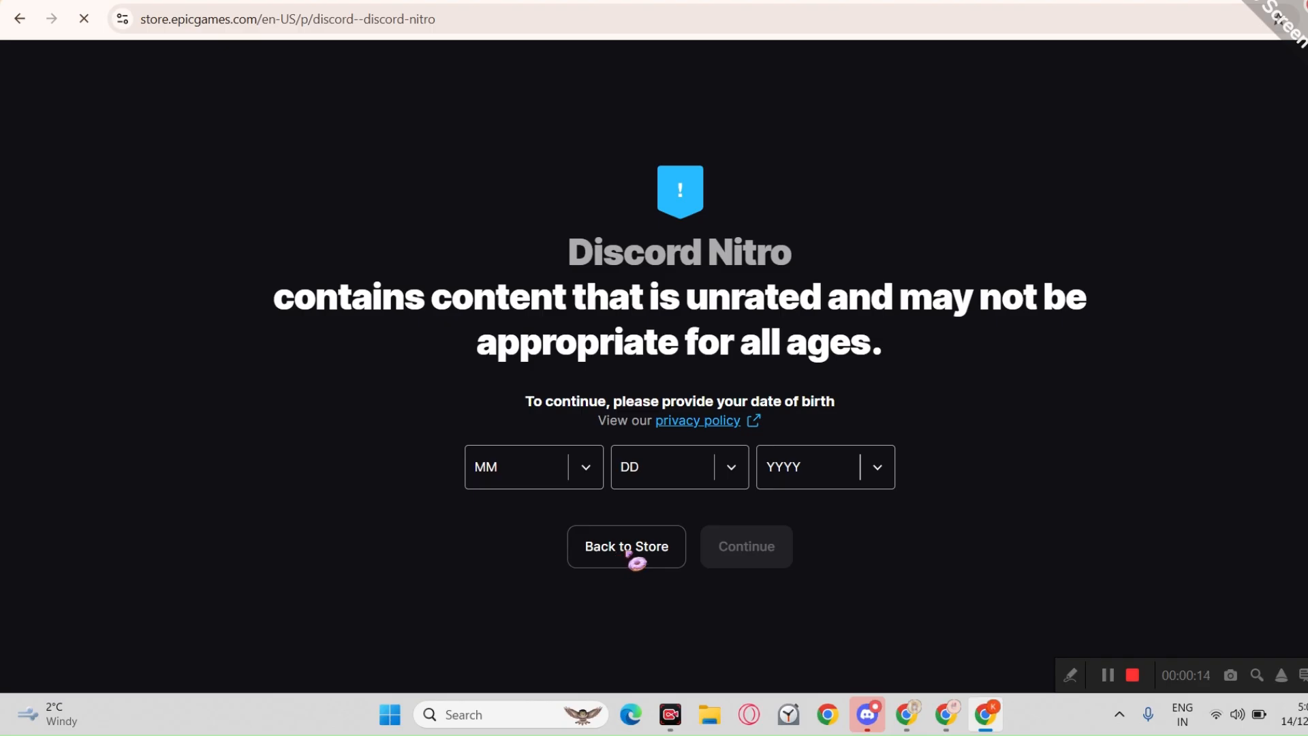
- Leave the Nitro age check for the store front and start signing in
left_click(625, 546)
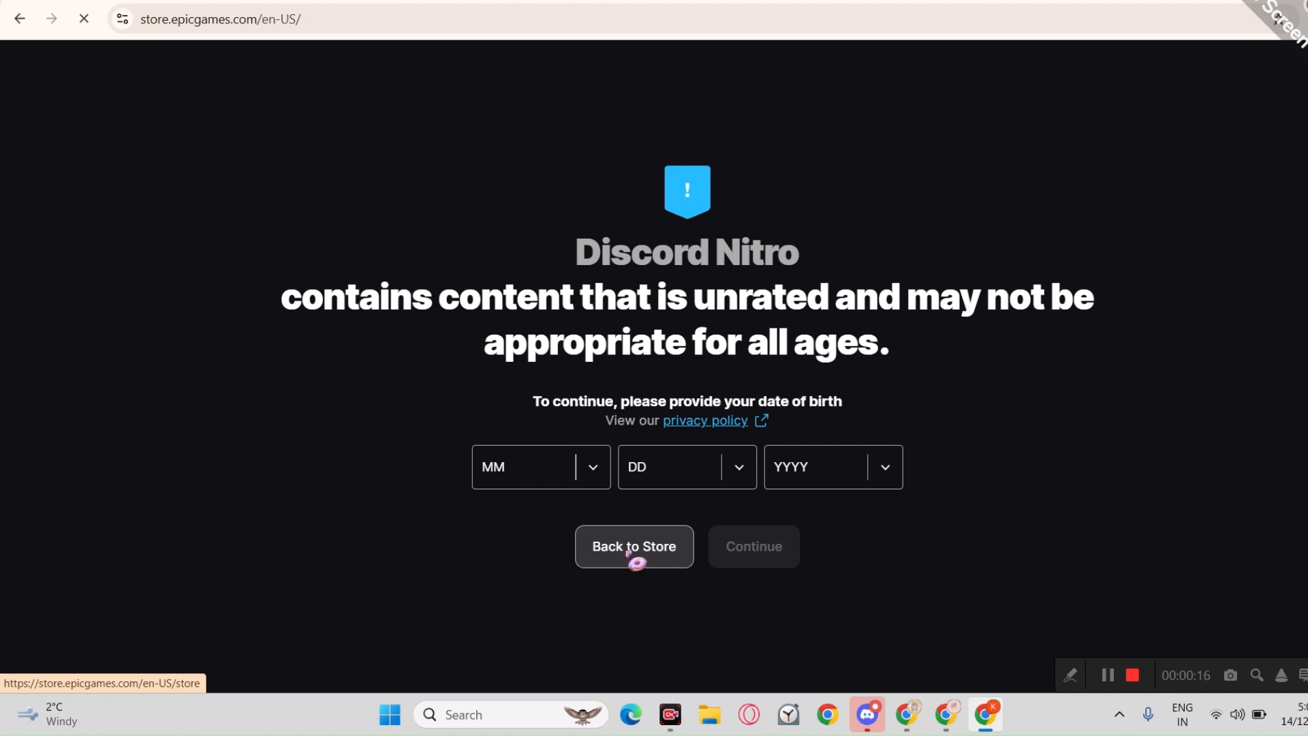
left_click(634, 545)
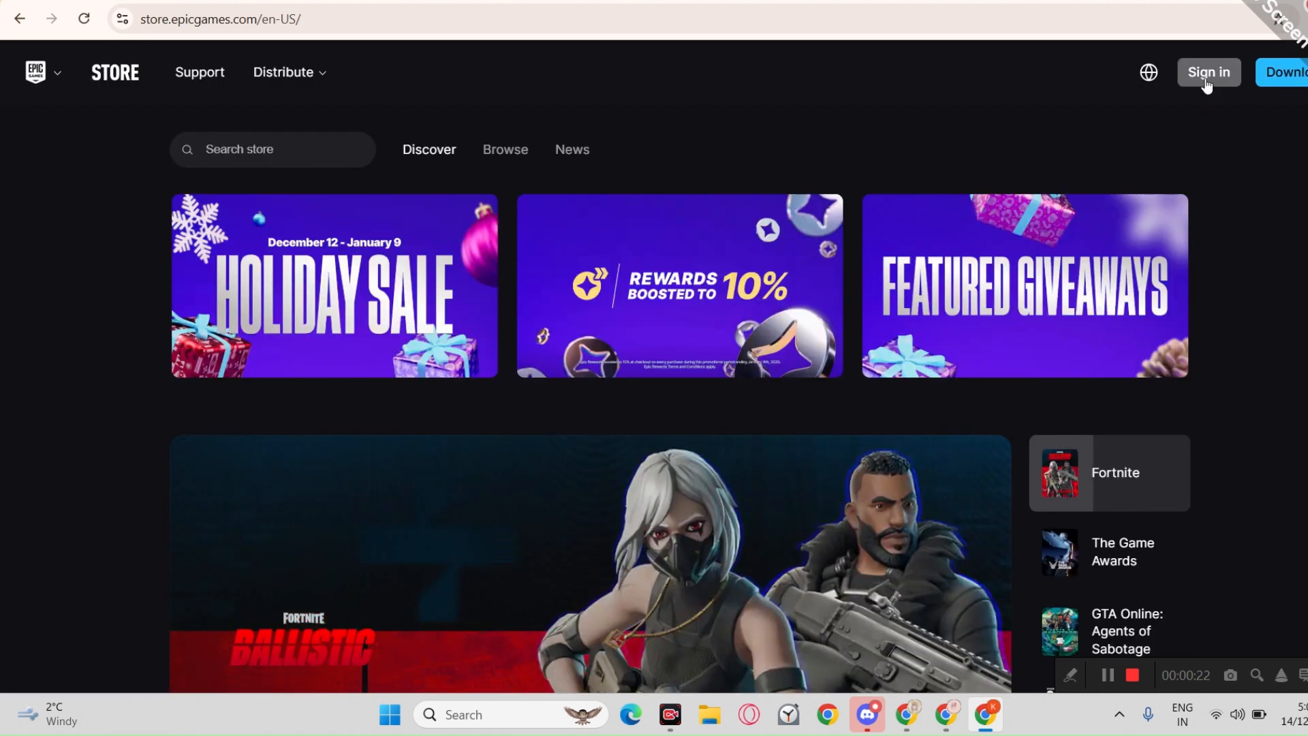
left_click(1207, 72)
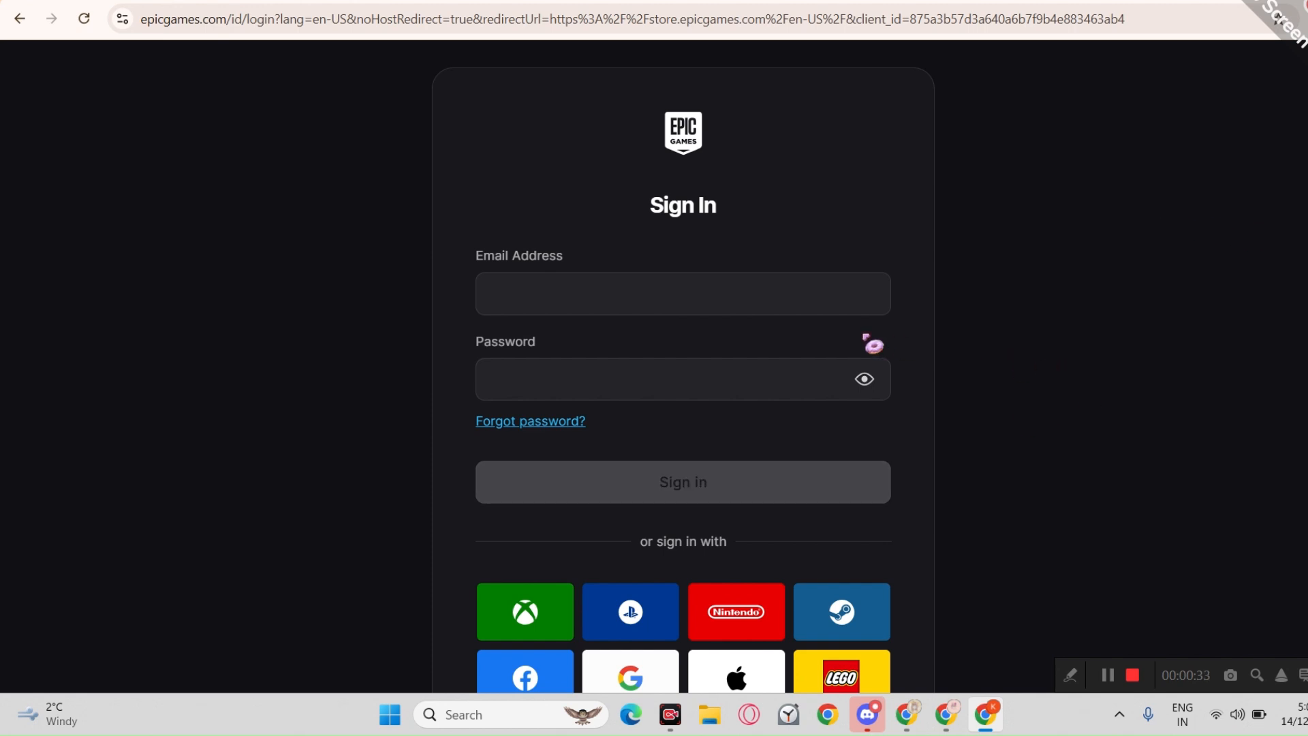
- Create a new Epic account, confirming the date of birth to finish signup
scroll("down", 3)
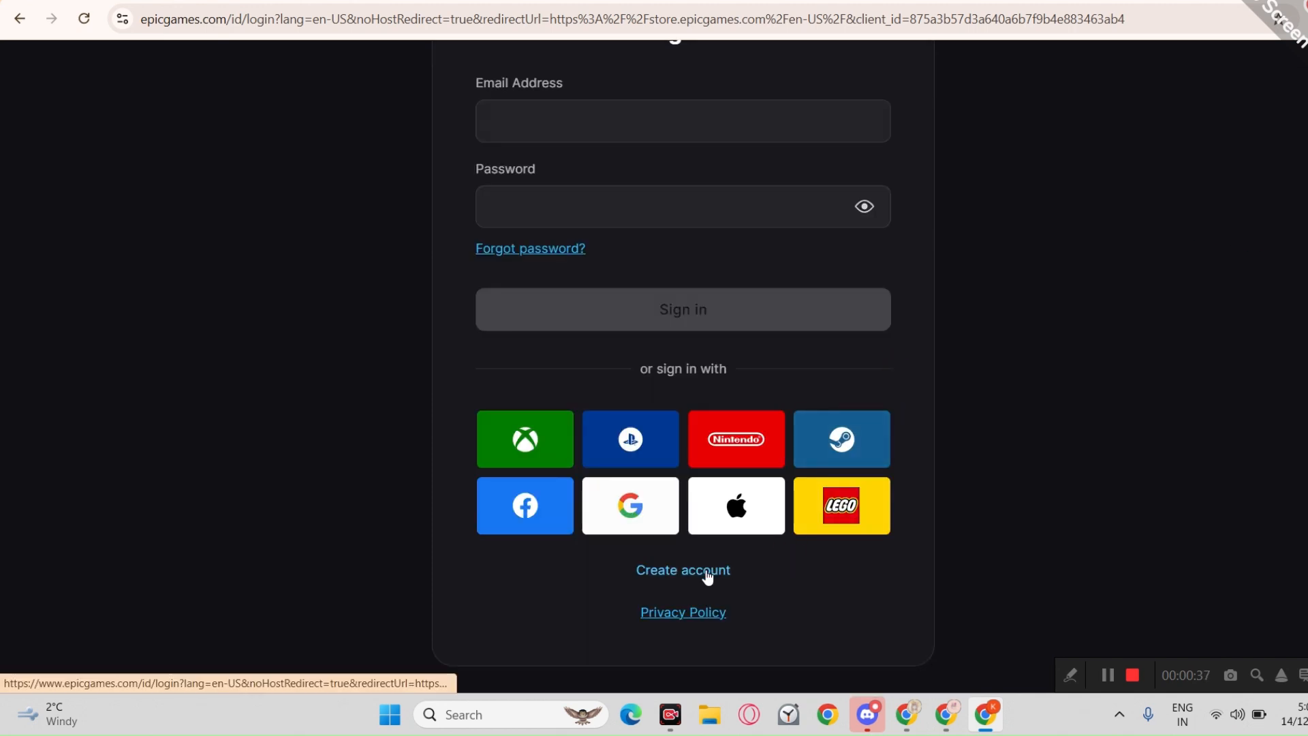
left_click(683, 570)
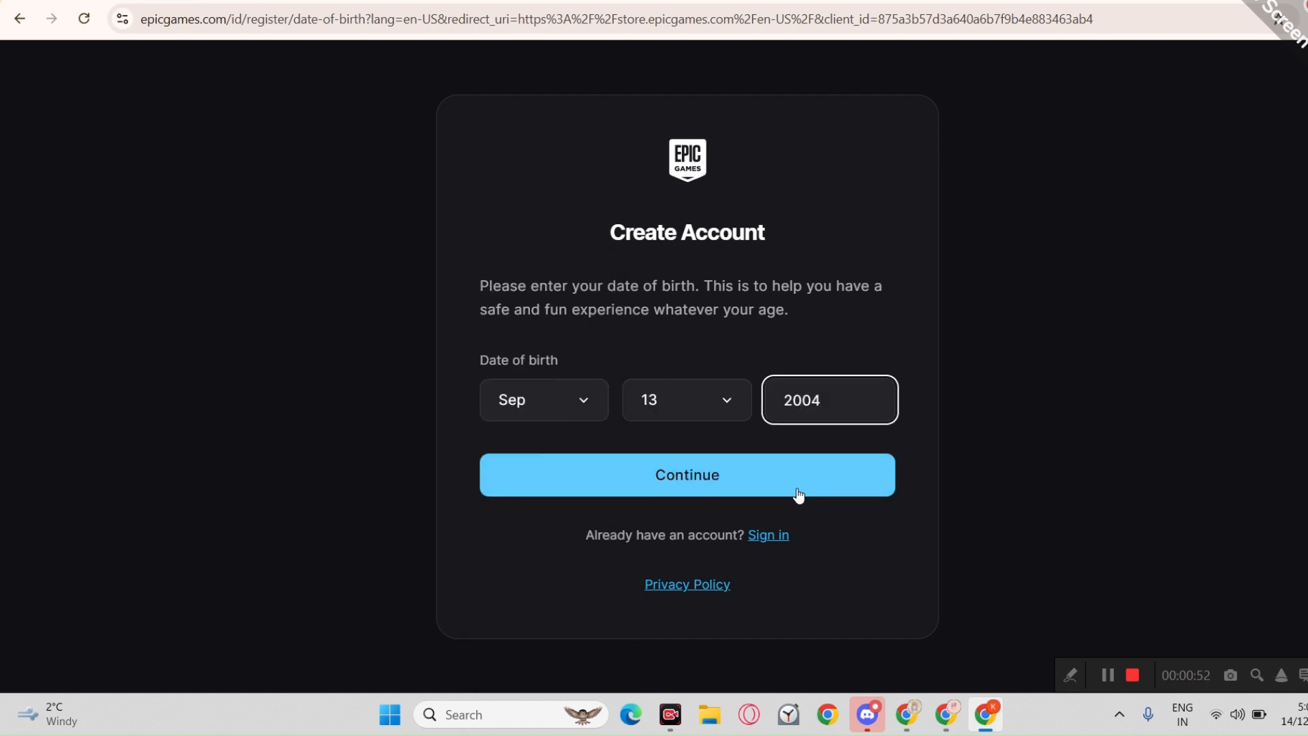
left_click(687, 475)
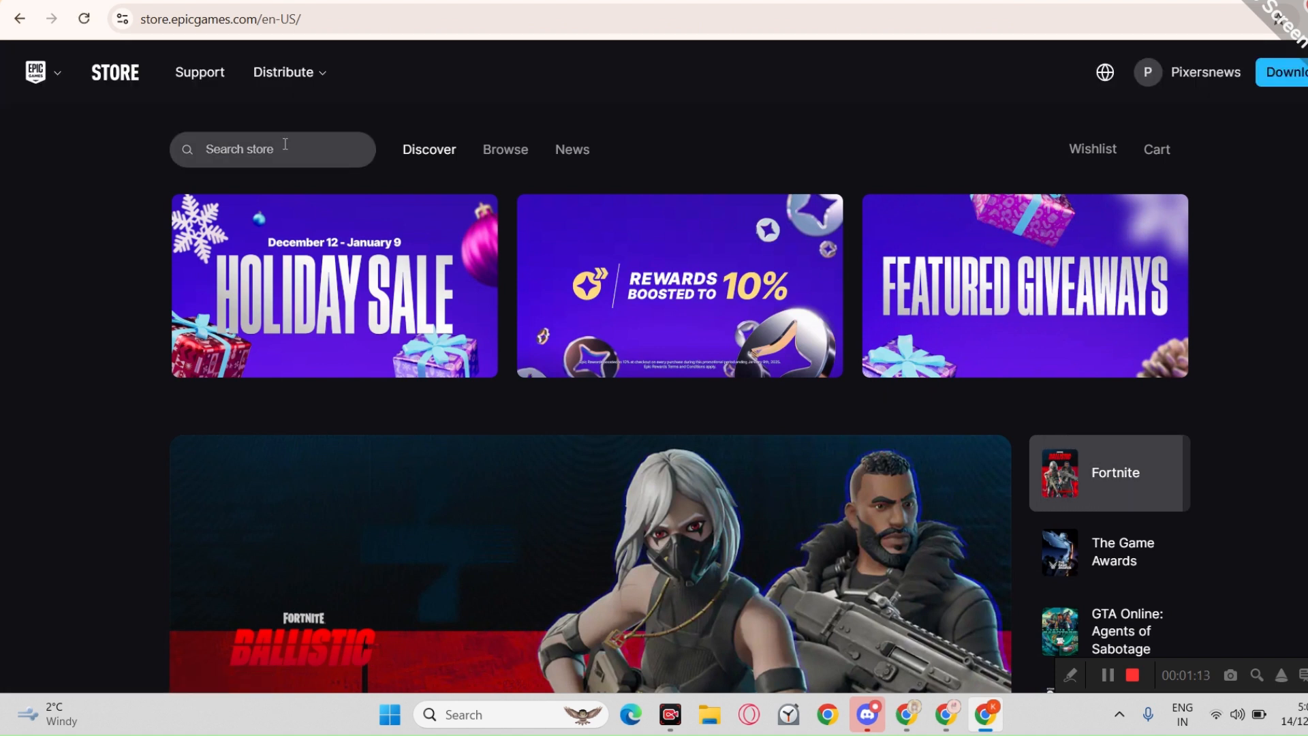
- Search the store for Discord and claim the free Discord app into the library
type("Dis")
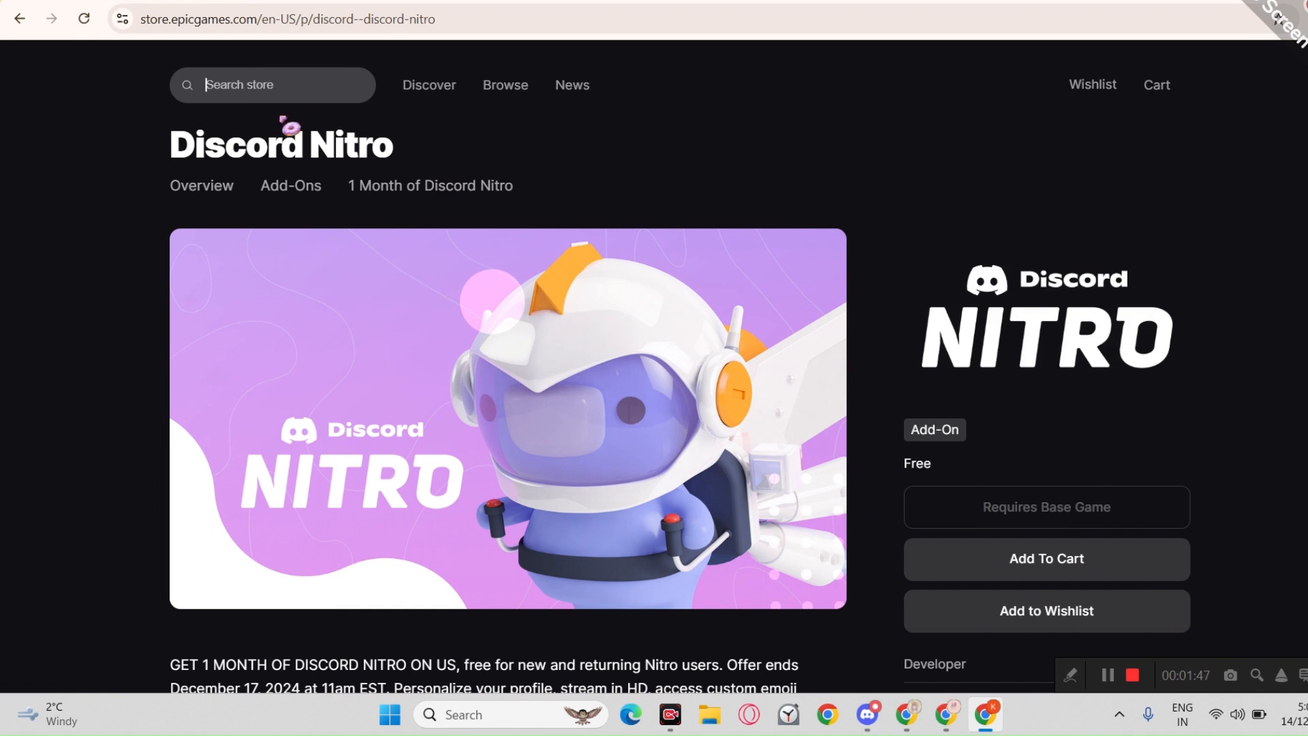
type("Discord")
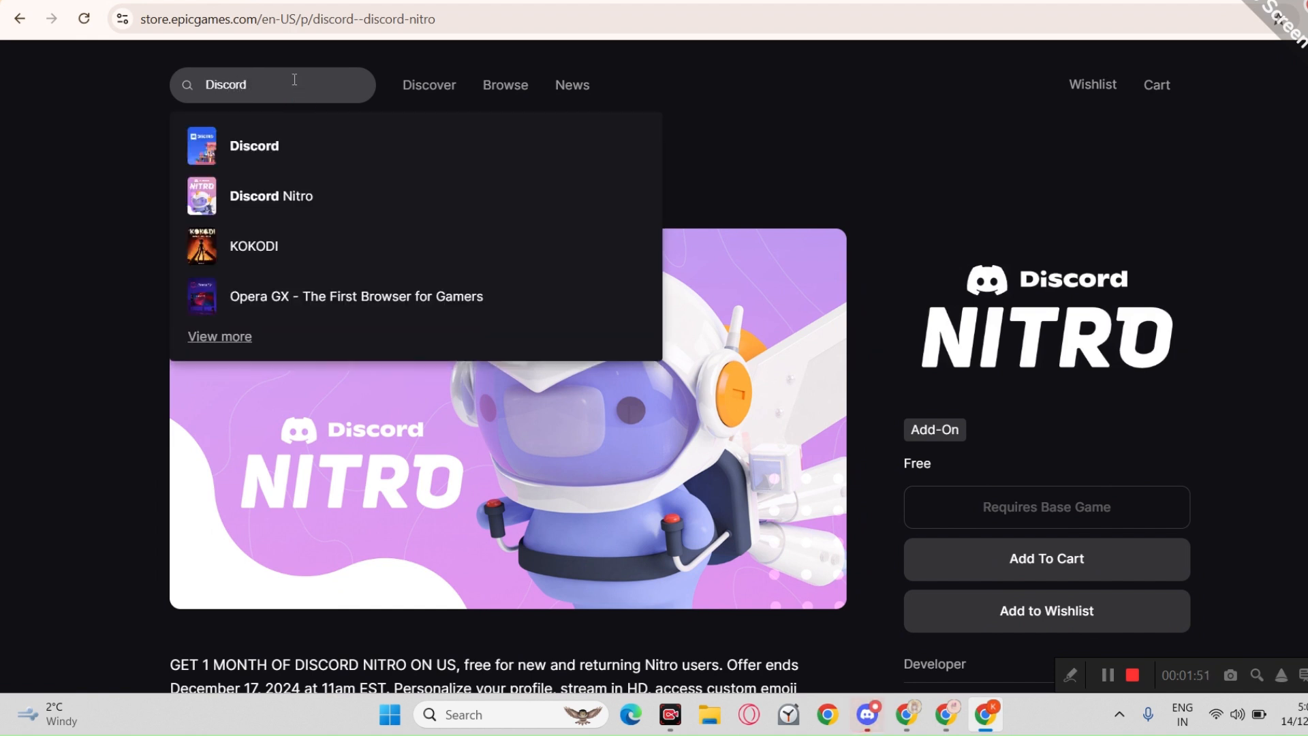
left_click(254, 146)
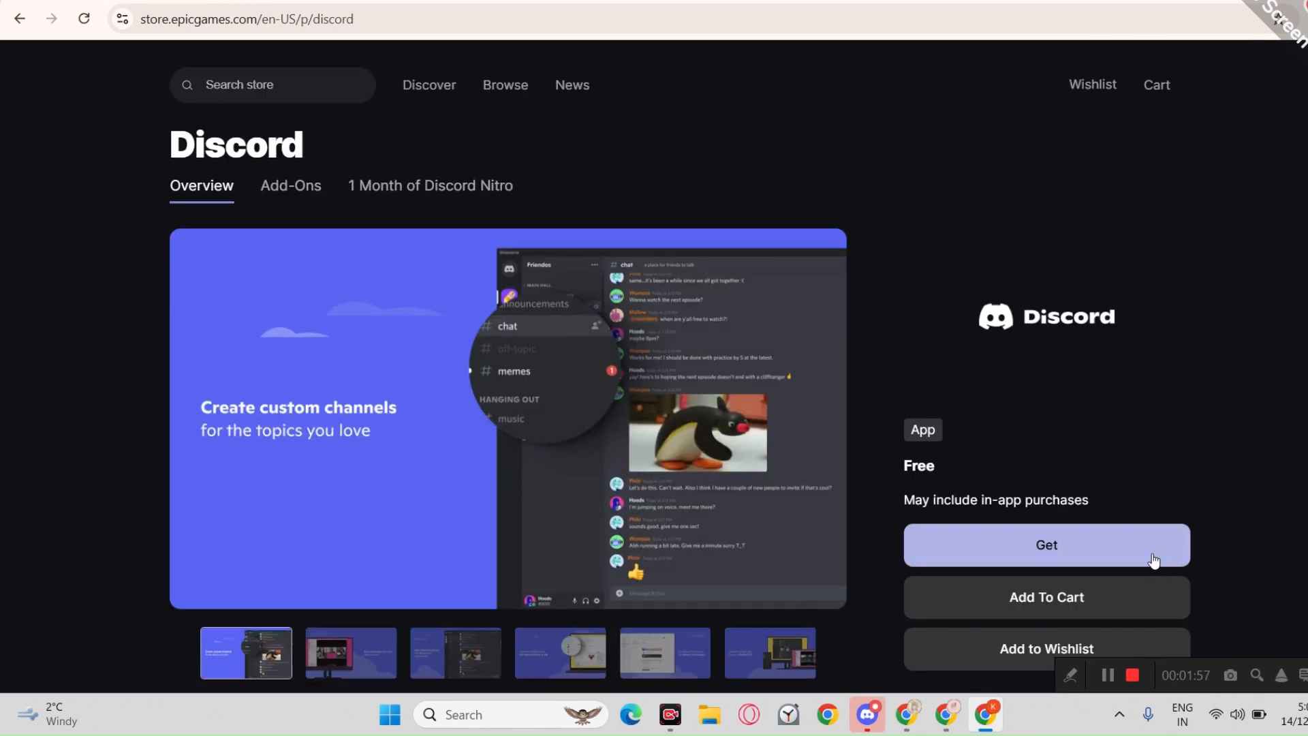
left_click(1046, 545)
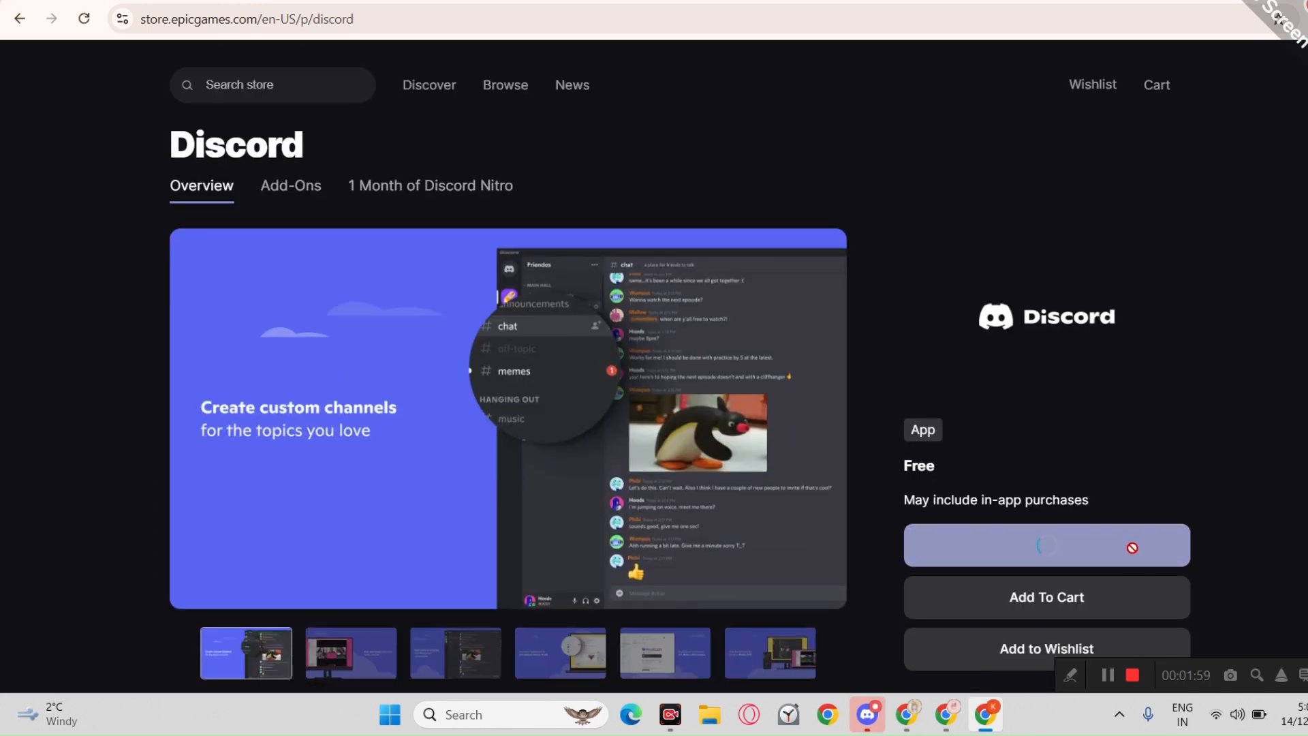
type("Discord nitro")
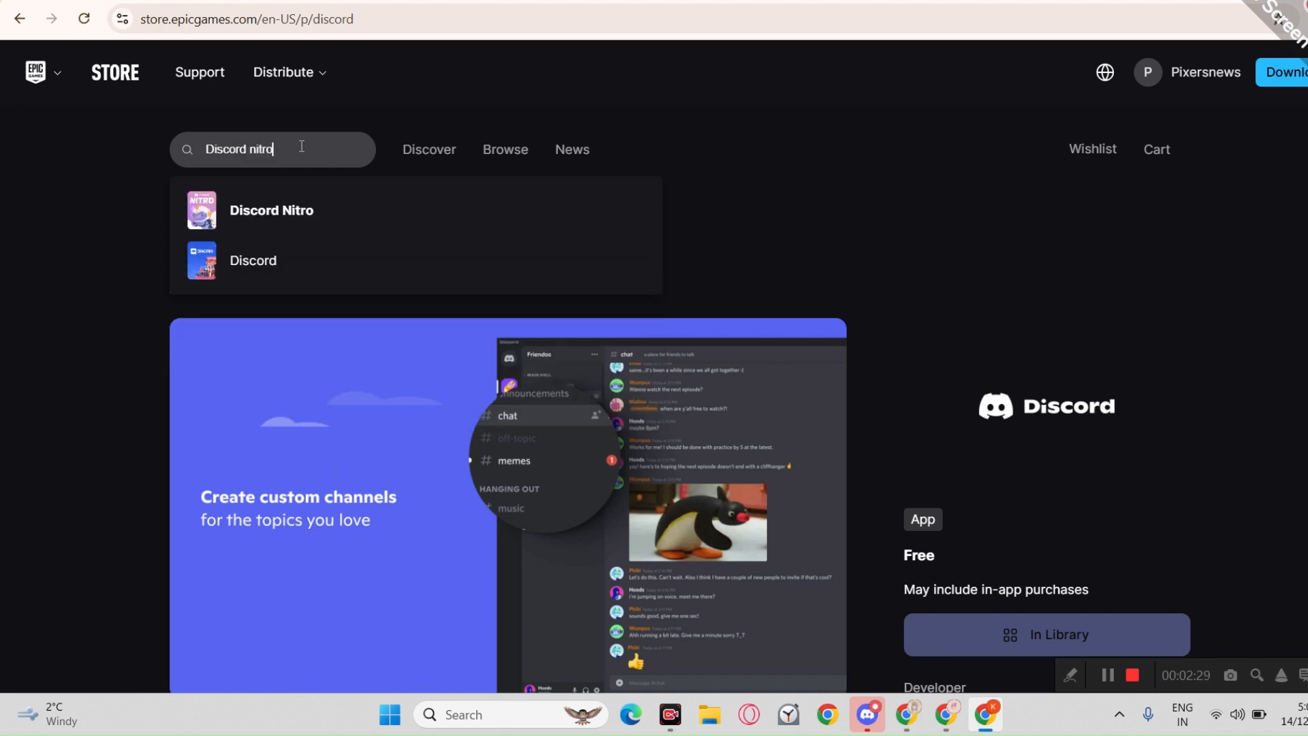
- Get Discord Nitro from its store page and place the free order
left_click(270, 209)
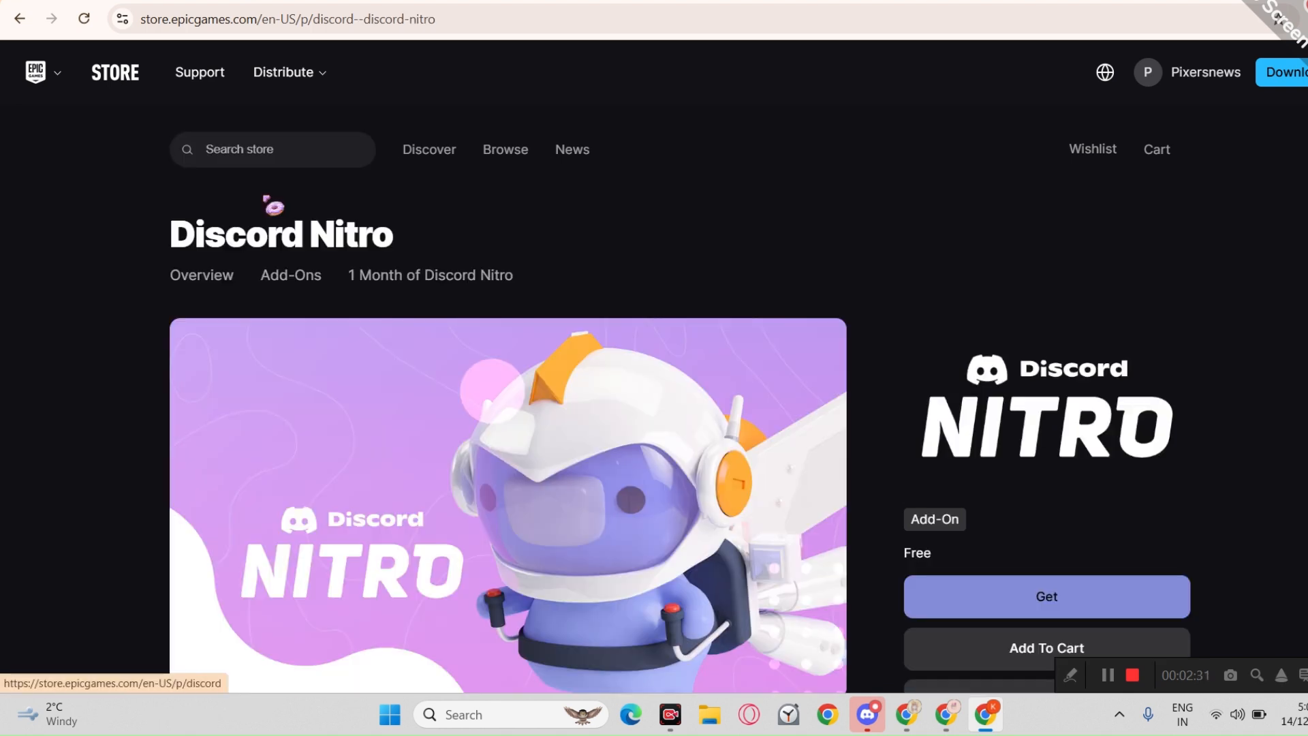
left_click(1045, 595)
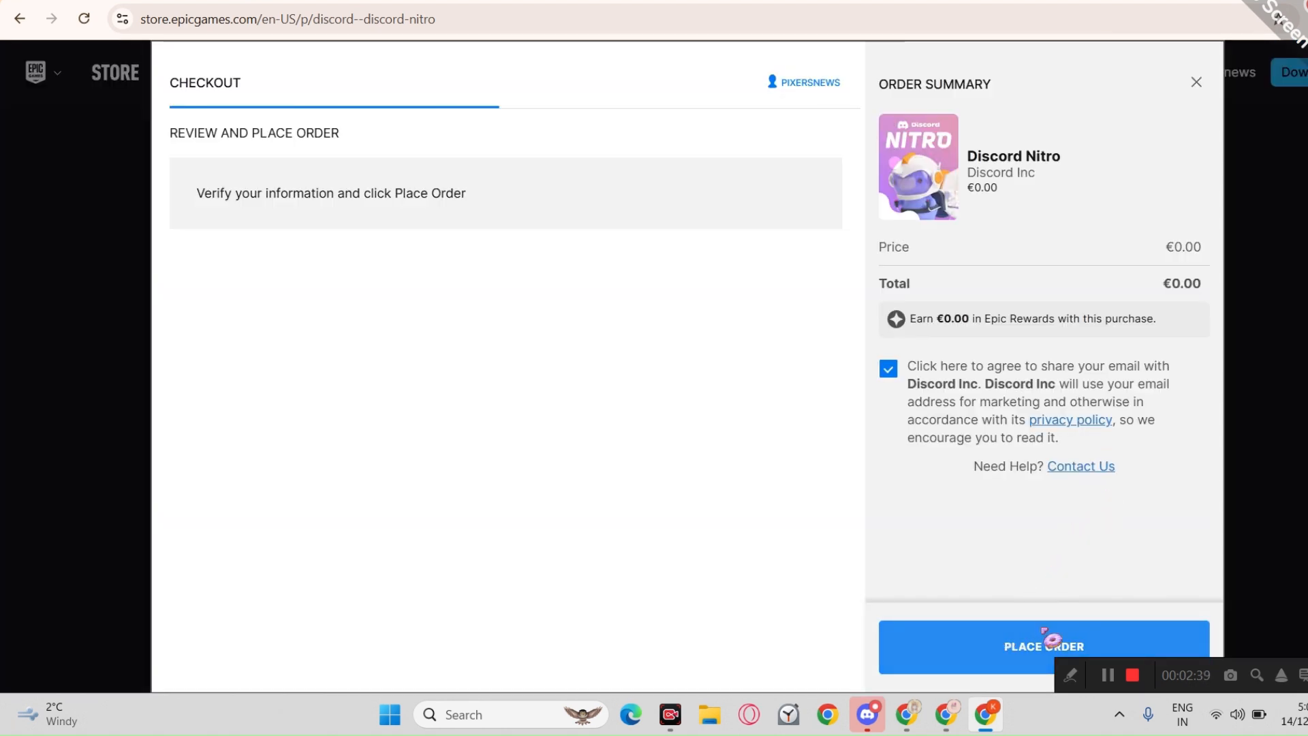
left_click(1044, 646)
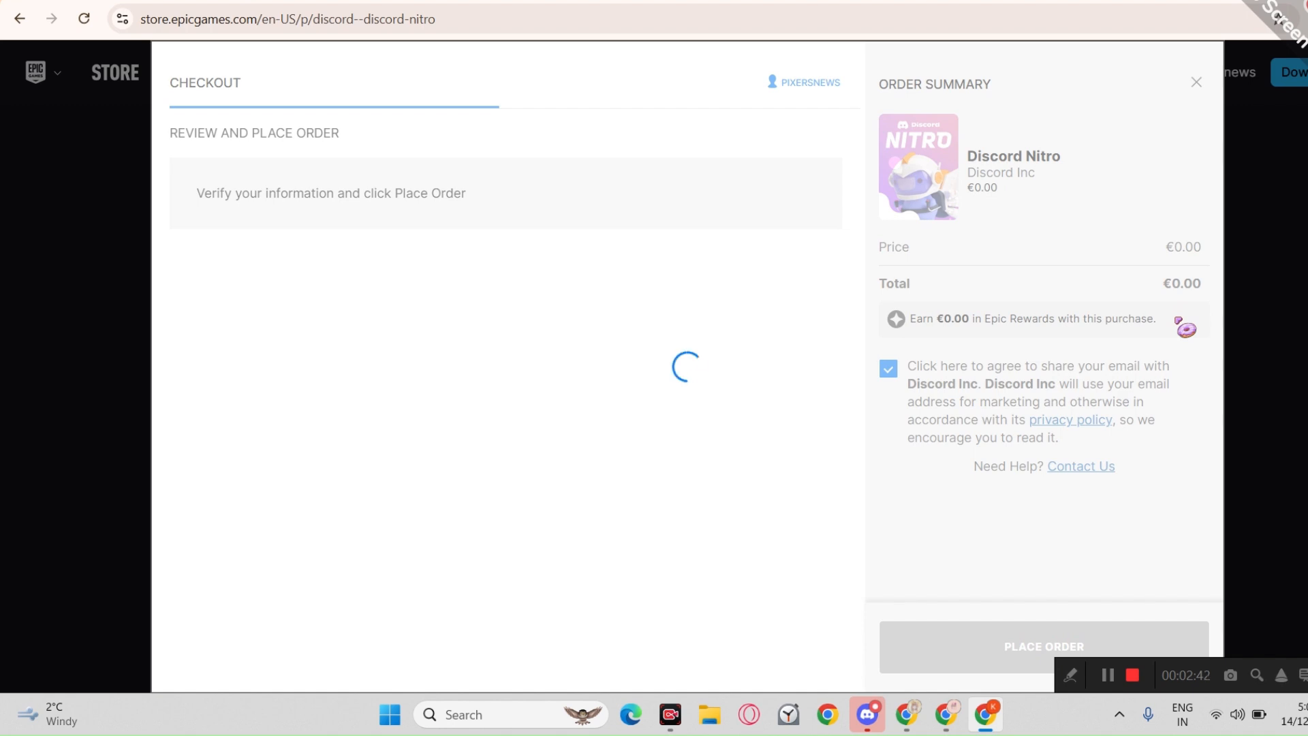
left_click(1043, 646)
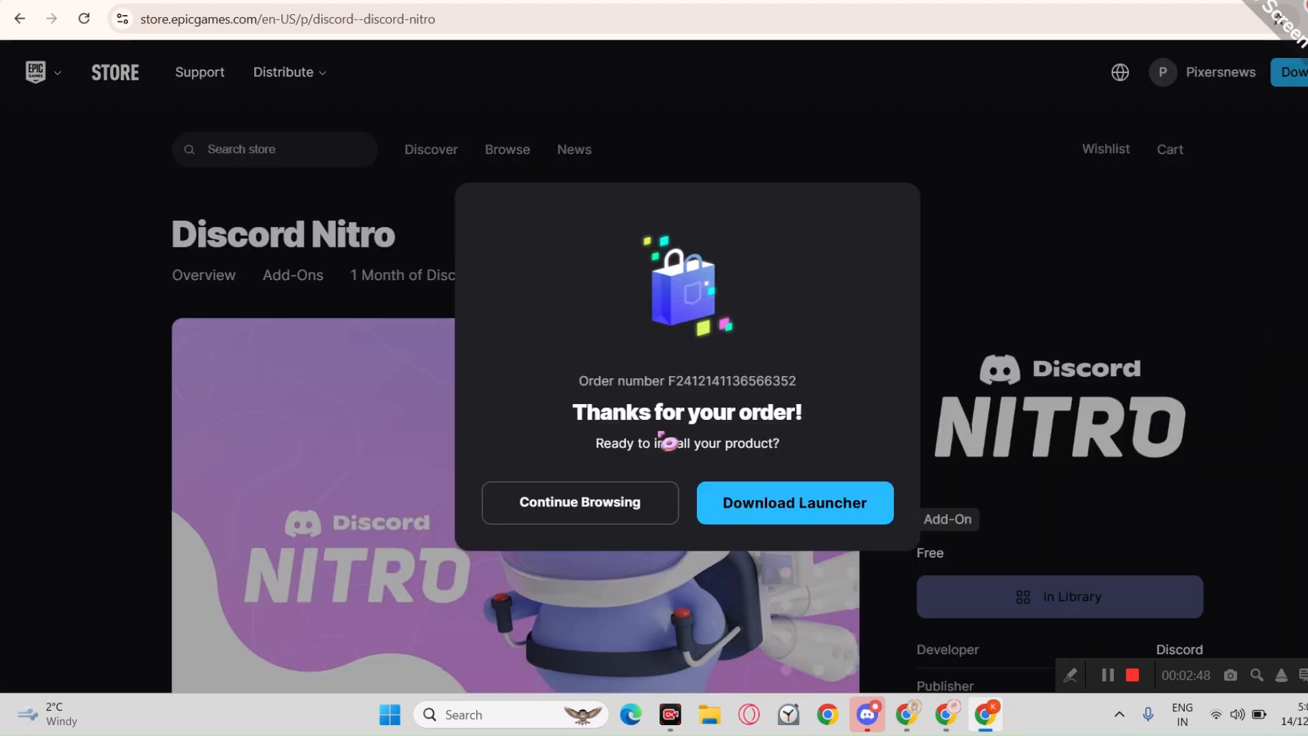
left_click(580, 503)
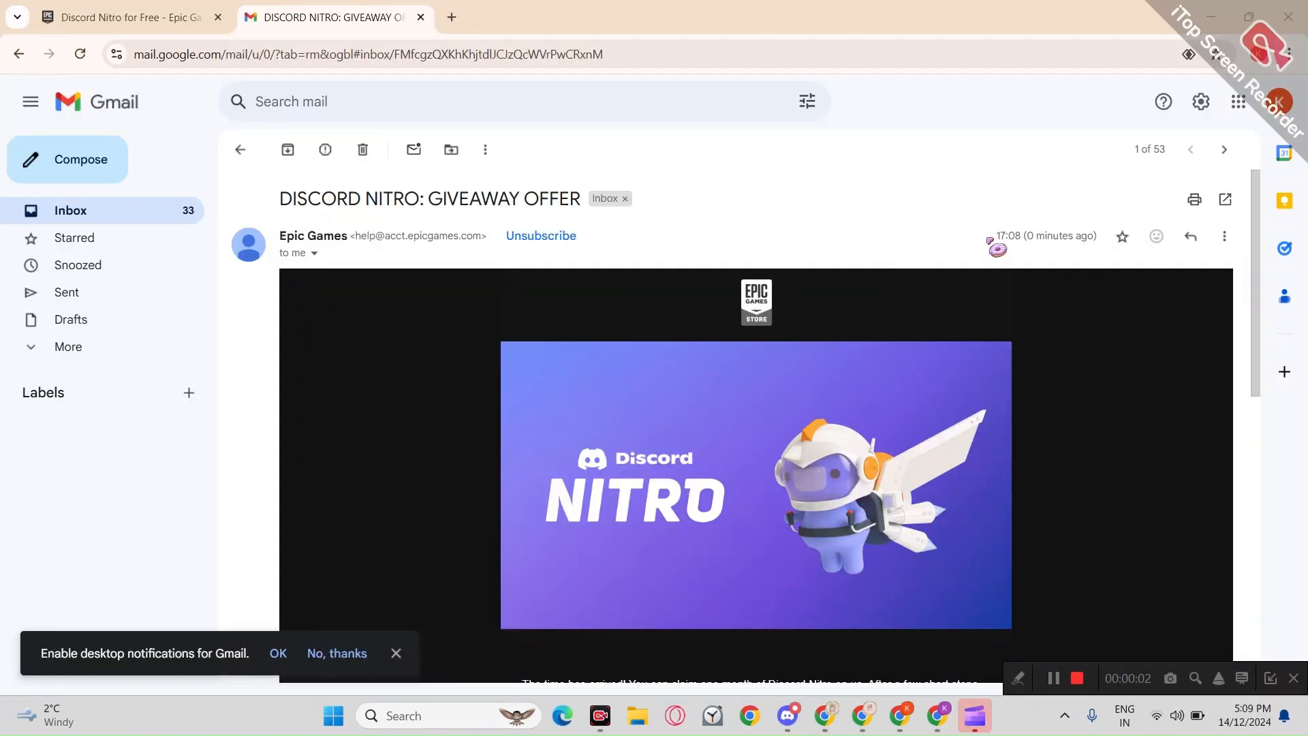
- Scroll the giveaway email down to its How to redeem instructions
scroll("down", 3)
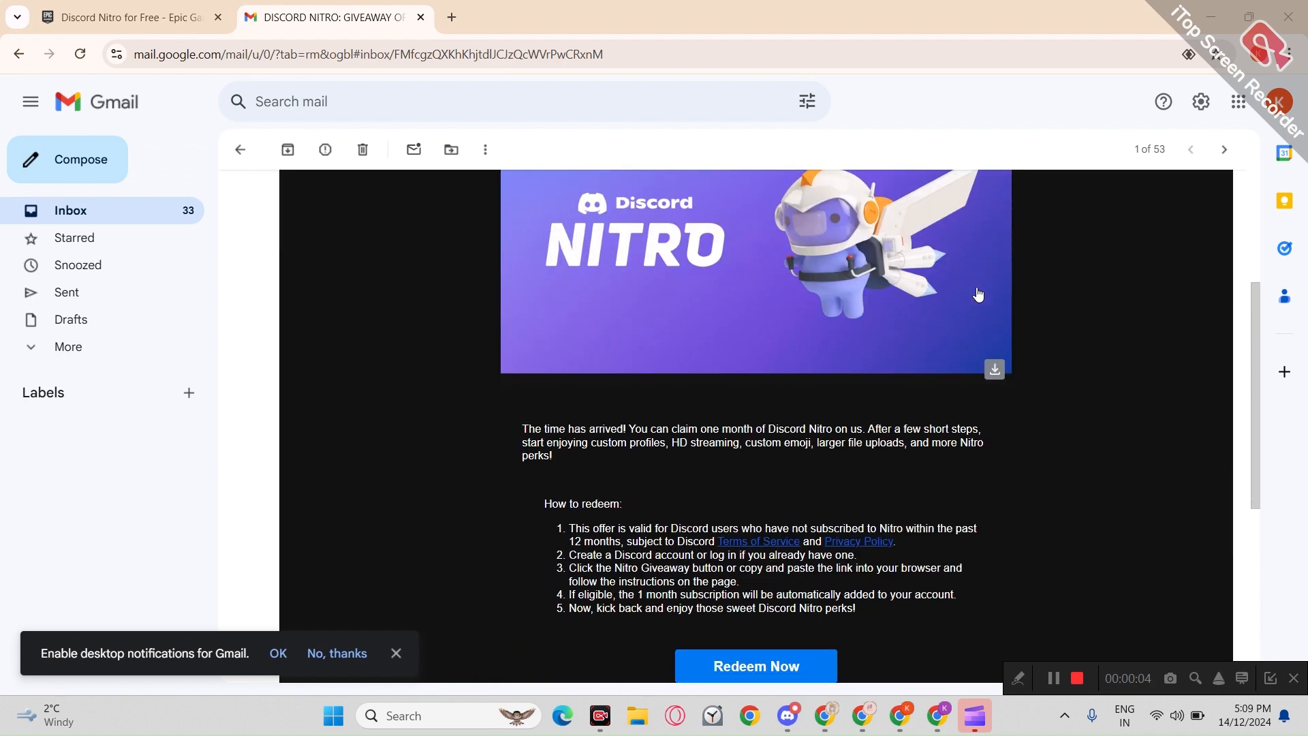
scroll("down", 3)
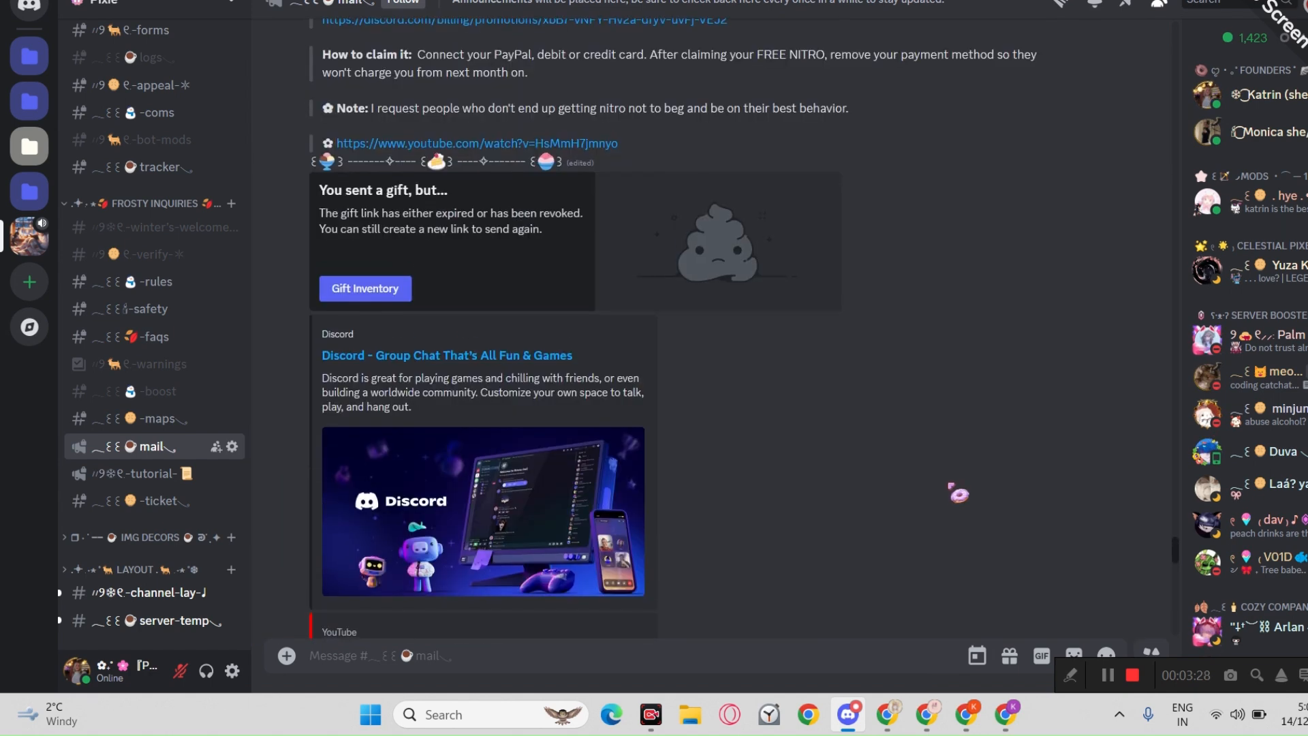
scroll("down", 3)
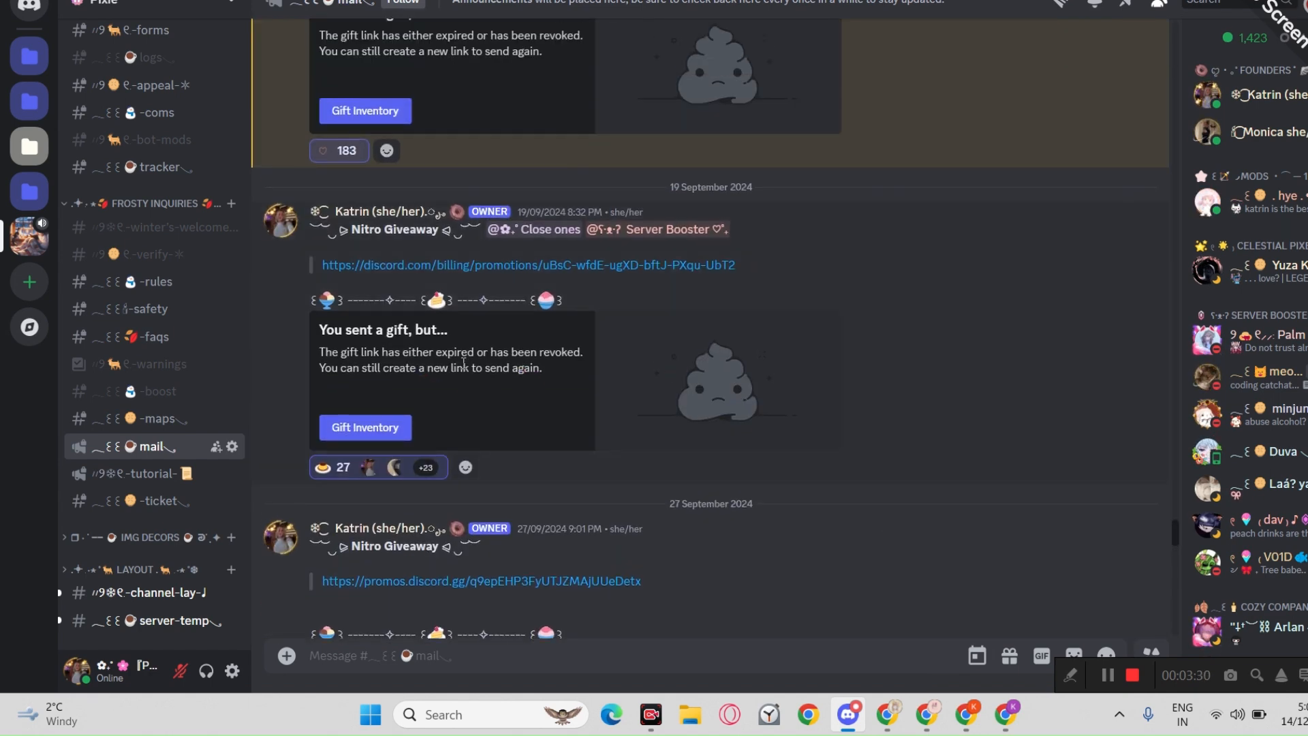